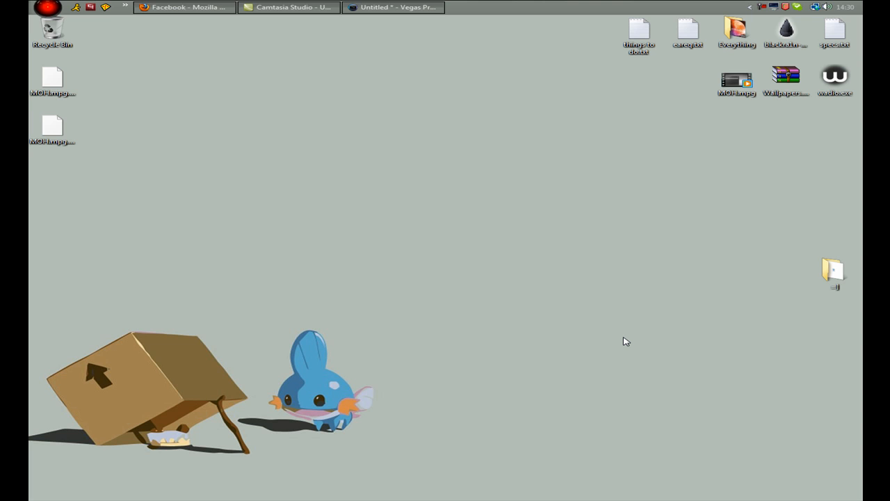
pyautogui.moveTo(614, 264)
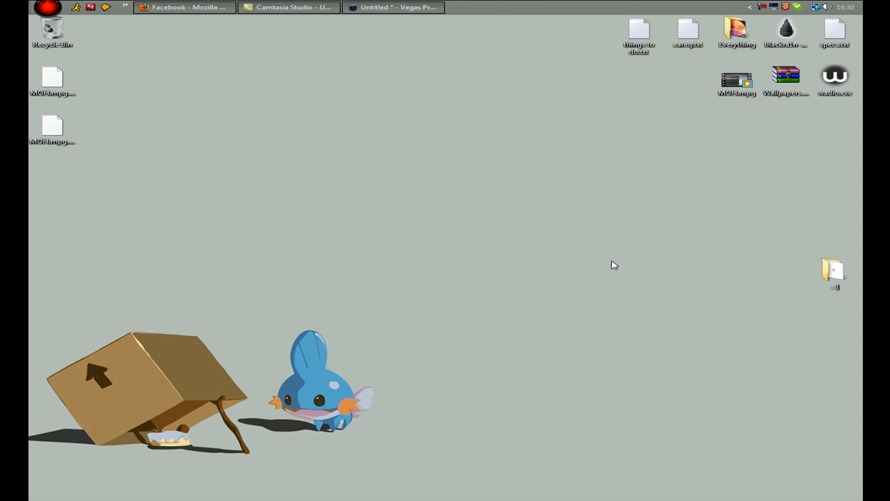
# Restore the Vegas Pro project window from the taskbar
pyautogui.click(392, 7)
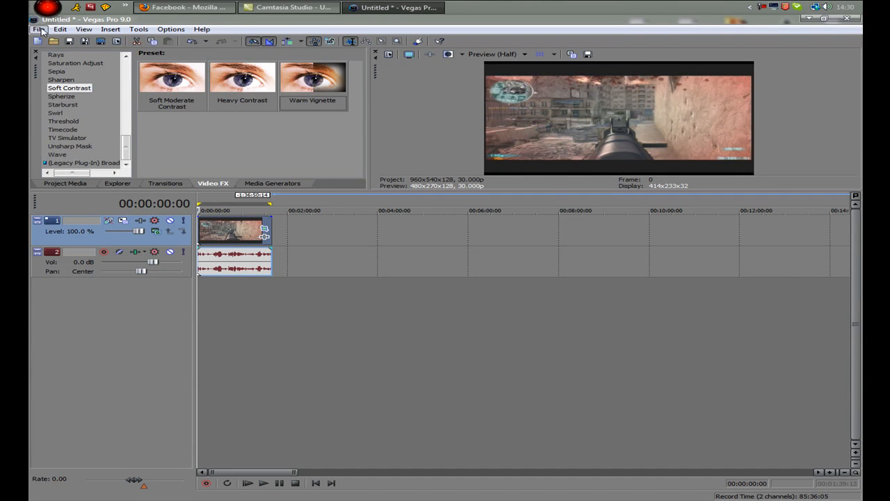
# Confirm project properties of 960×540, 30 fps, 32-bit full range, Best quality and Gaussian blur
pyautogui.click(38, 27)
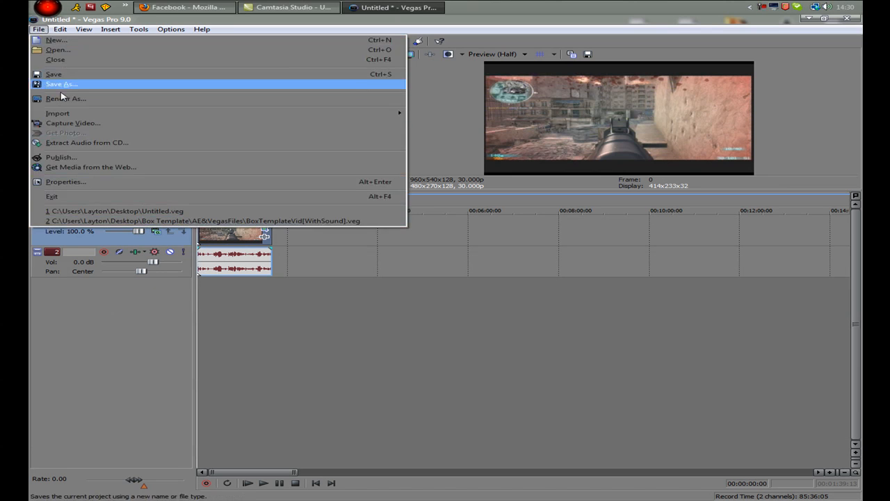
pyautogui.click(65, 181)
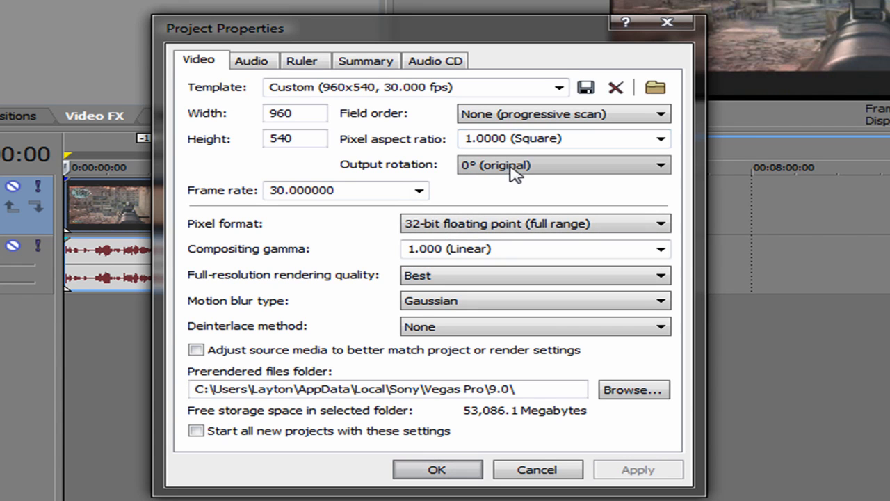
pyautogui.moveTo(564, 174)
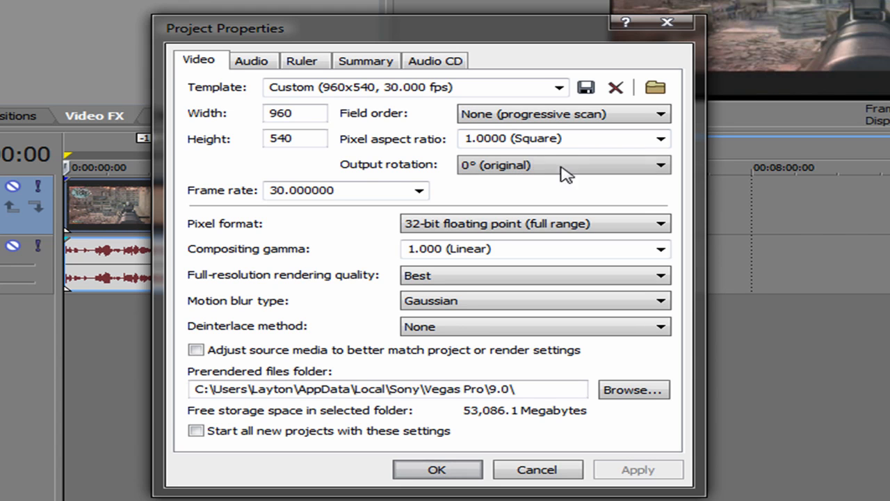
pyautogui.moveTo(562, 175)
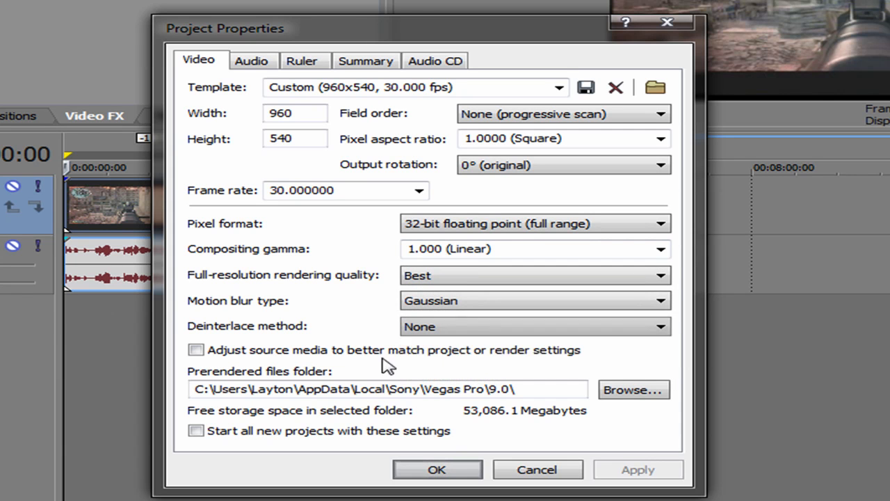
pyautogui.click(196, 431)
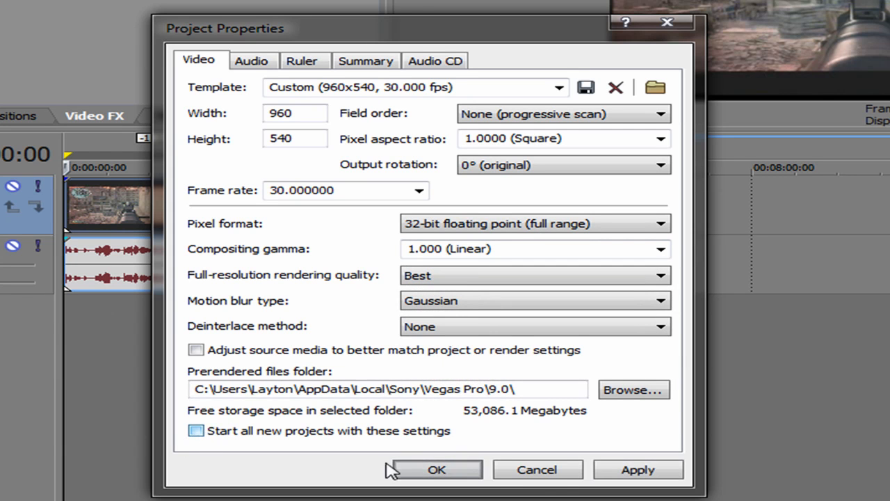
pyautogui.click(437, 469)
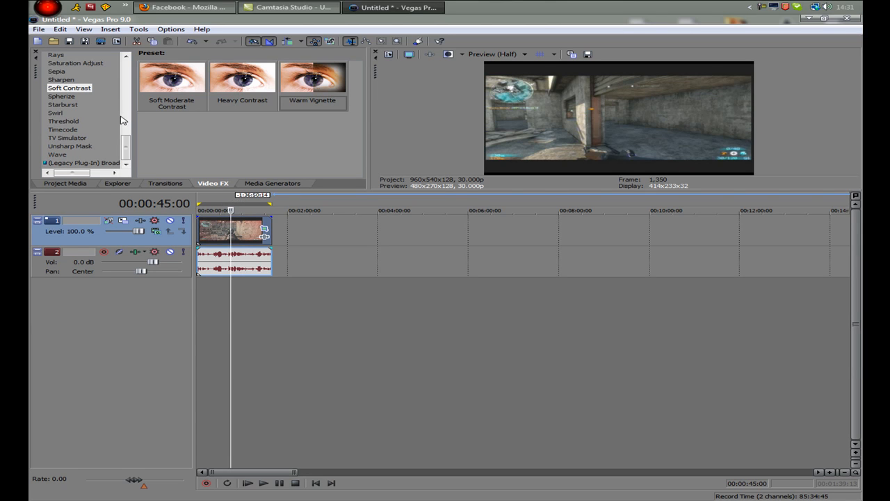
# Apply the Soft Contrast Warm Vignette preset to the clip with Vignette Strength at 0
pyautogui.scroll(-3)
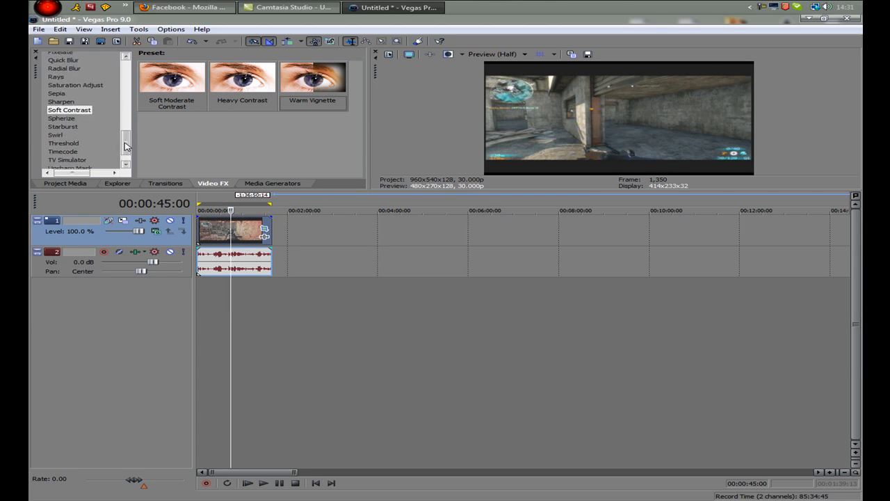
pyautogui.scroll(-3)
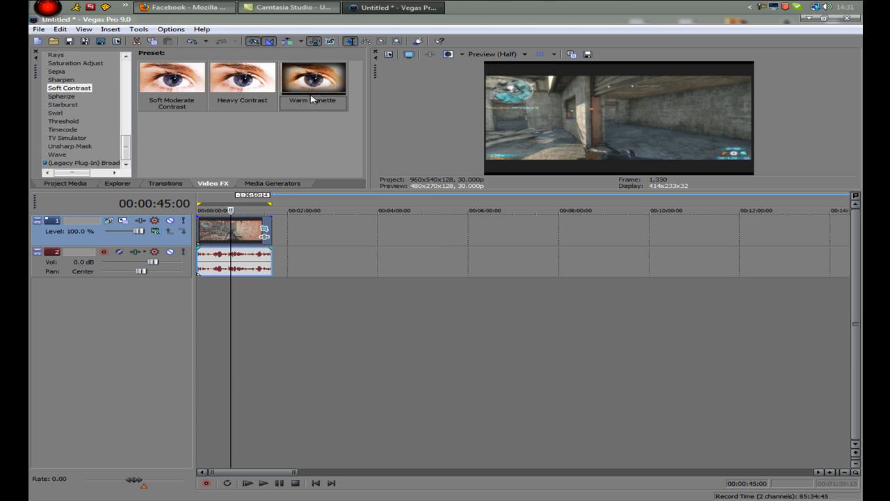
pyautogui.doubleClick(312, 78)
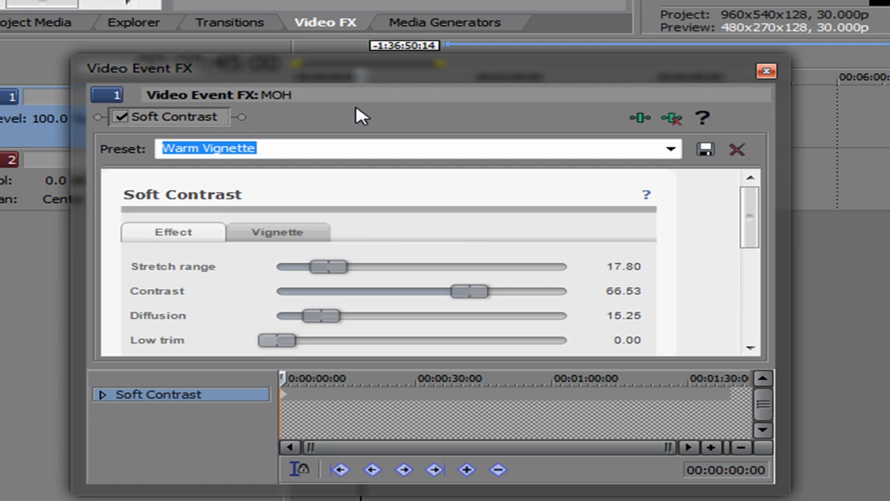
pyautogui.click(277, 230)
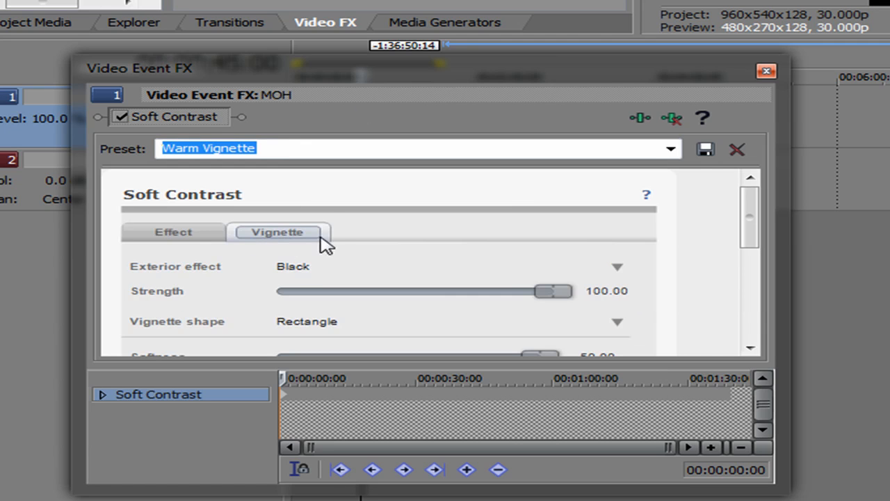
pyautogui.moveTo(554, 291); pyautogui.dragTo(271, 291)
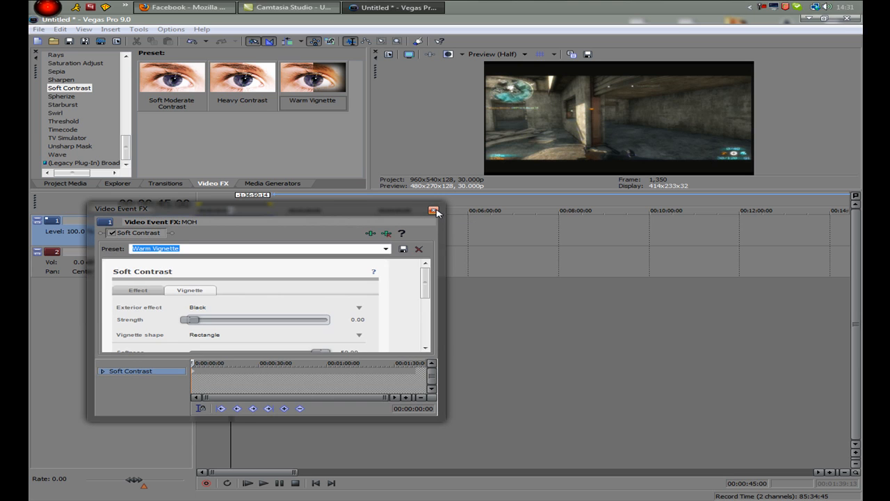
pyautogui.click(434, 211)
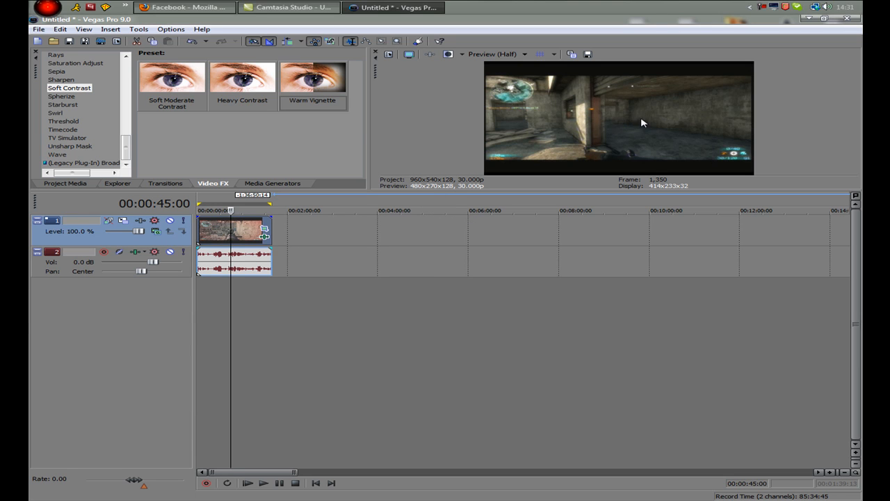
pyautogui.moveTo(132, 165)
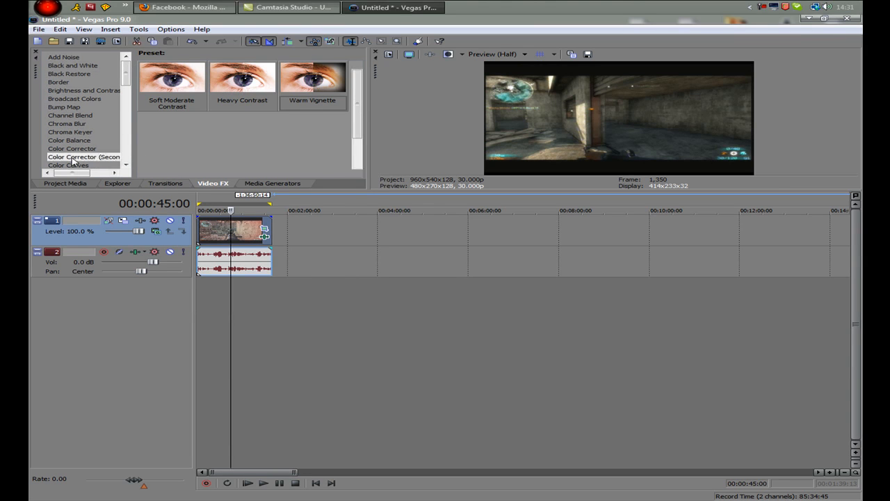
# Show the Color Corrector (Secondary) presets and review the clip's effect chain
pyautogui.click(83, 155)
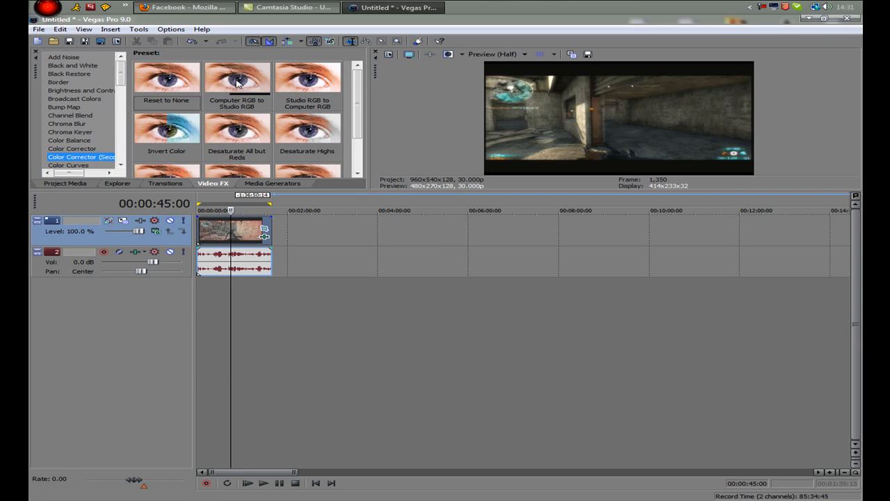
pyautogui.click(236, 79)
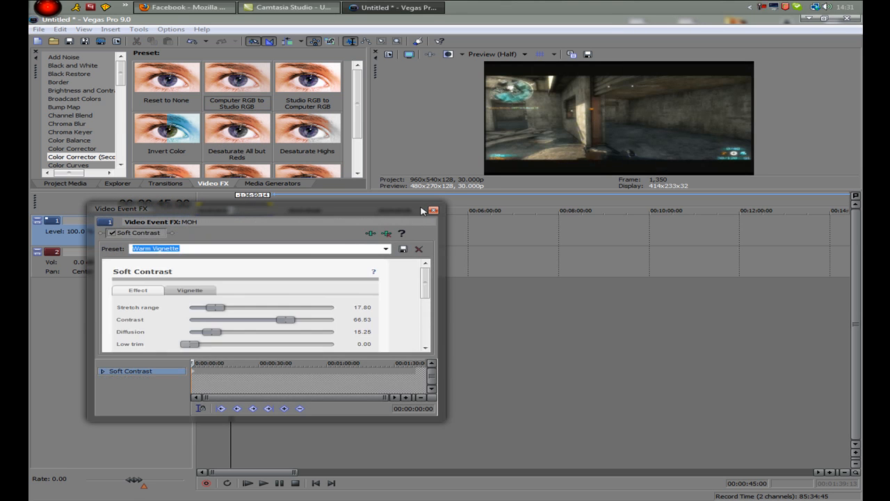
pyautogui.click(434, 208)
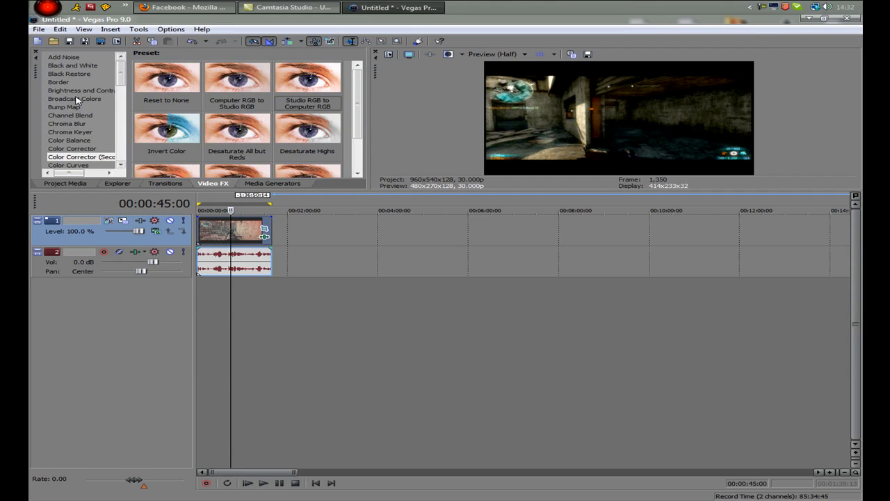
pyautogui.moveTo(70, 90)
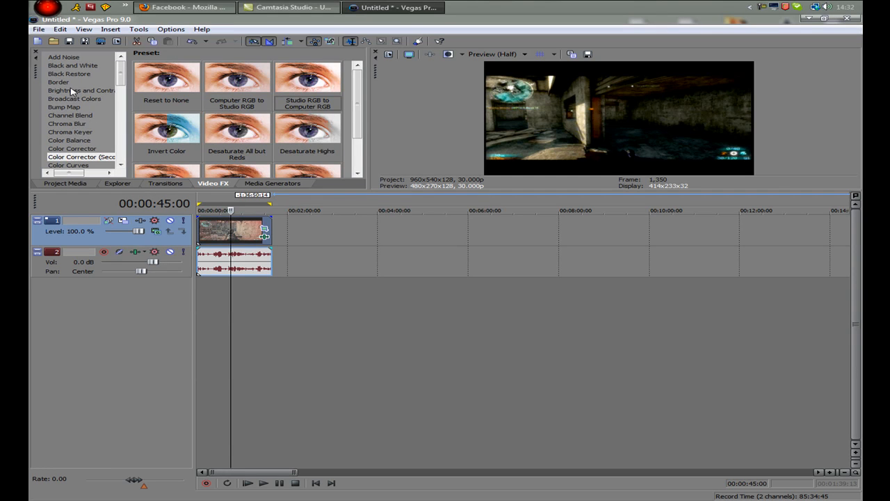
pyautogui.click(81, 90)
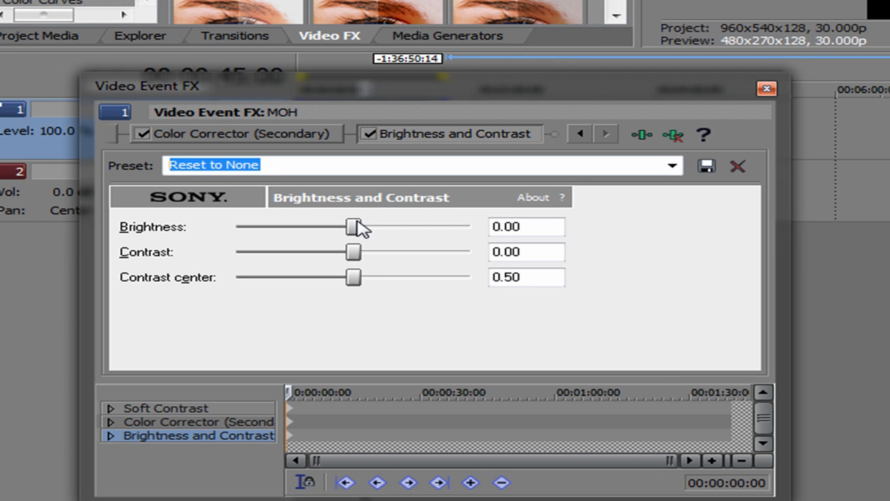
pyautogui.moveTo(353, 226); pyautogui.dragTo(362, 227)
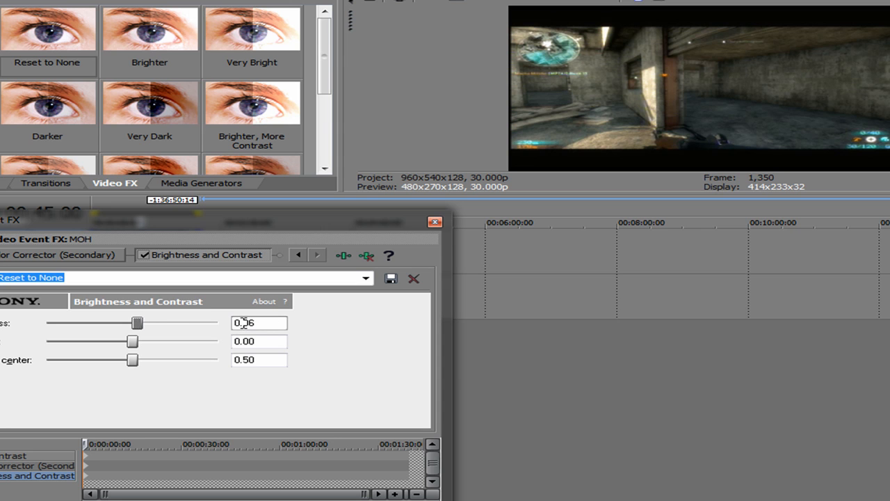
pyautogui.click(434, 223)
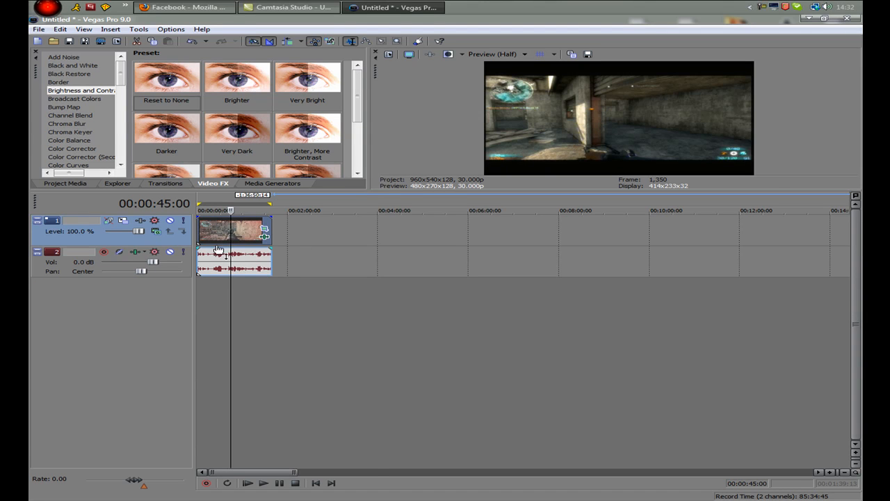
# Enable Maintain aspect ratio in the game clip's event properties
pyautogui.rightClick(247, 230)
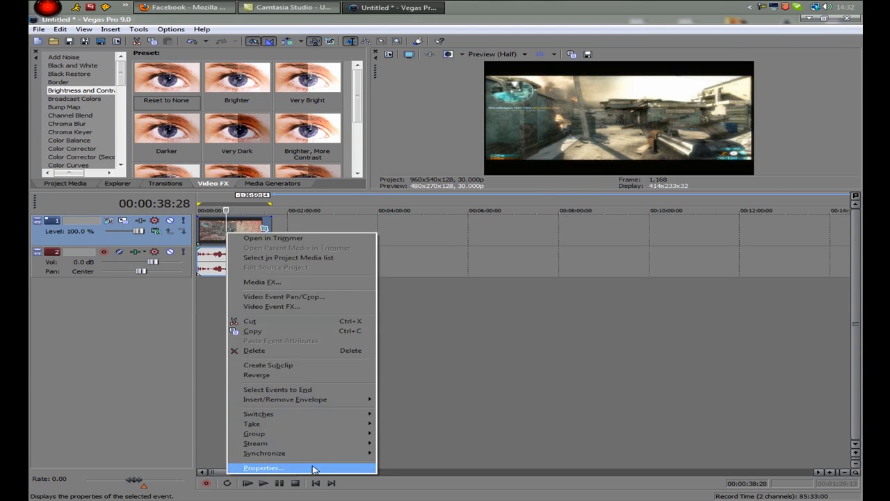
pyautogui.click(263, 467)
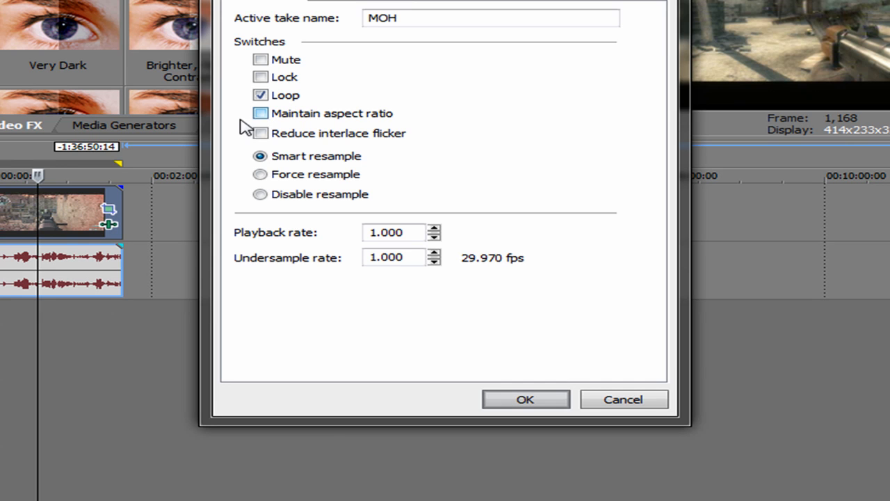
pyautogui.click(260, 112)
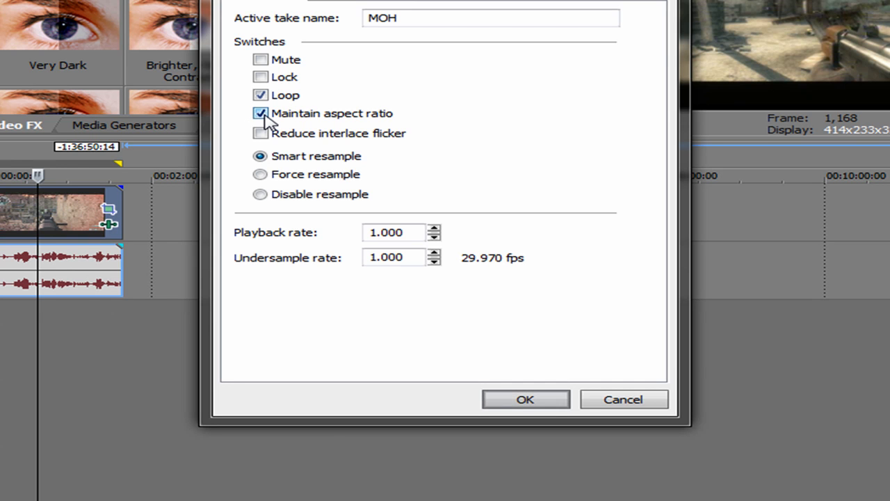
pyautogui.click(524, 398)
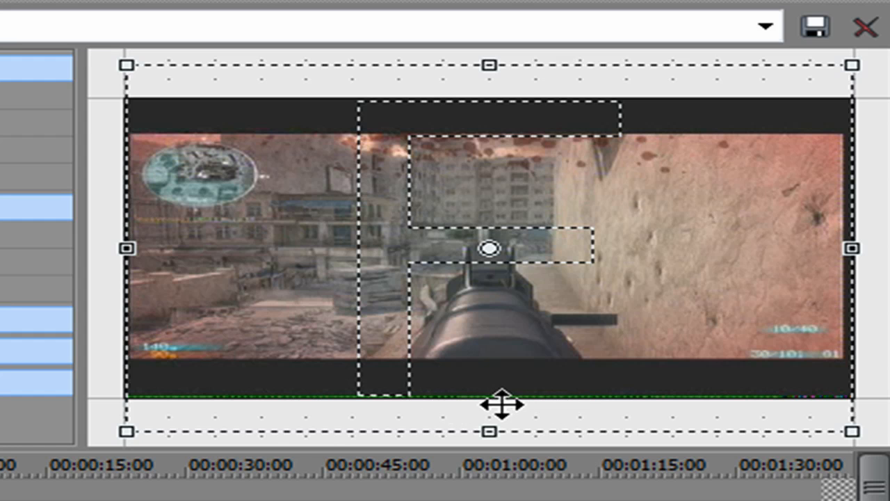
# Tighten the Pan/Crop frame vertically to fit the video picture
pyautogui.click(765, 27)
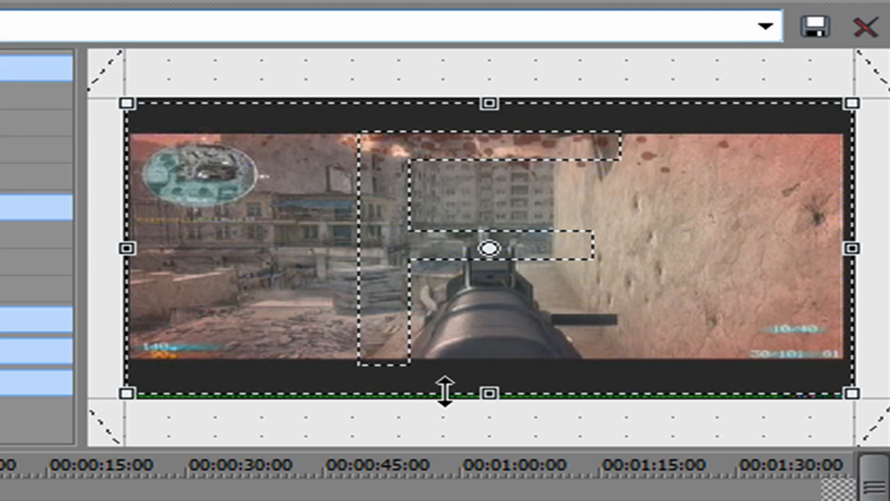
pyautogui.moveTo(197, 402)
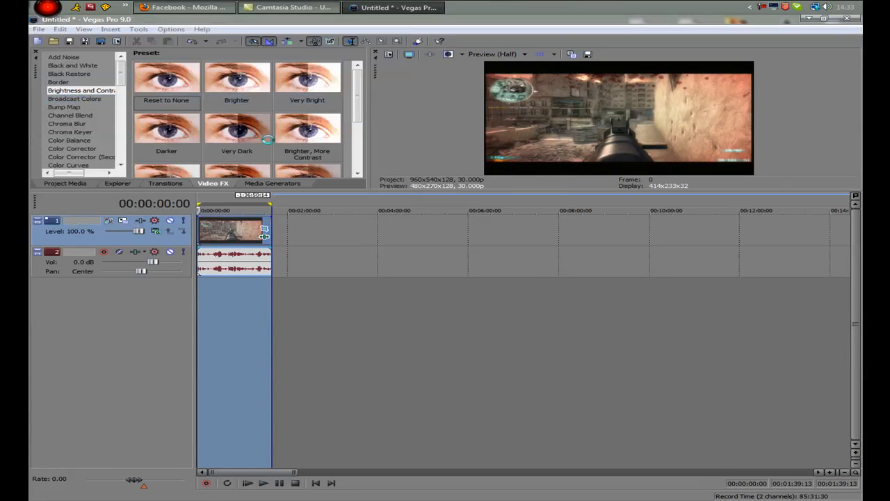
# Select the HQ Settings WMV render template and enter its custom settings
pyautogui.click(493, 271)
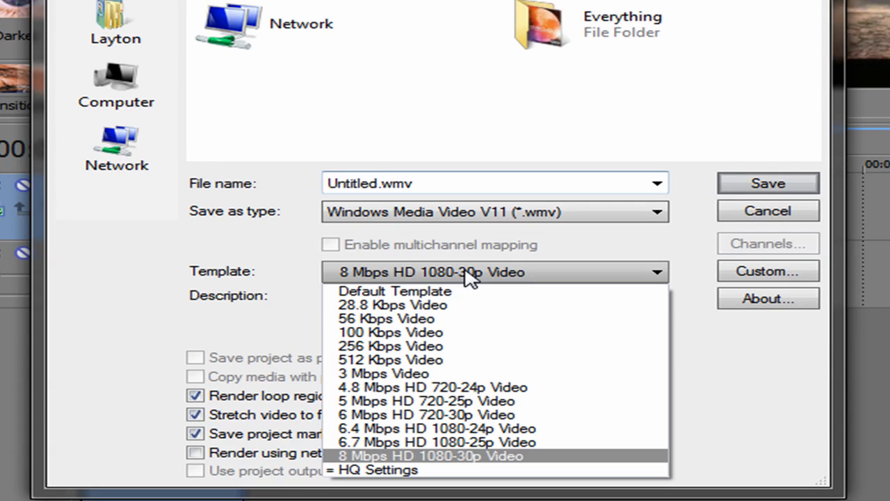
pyautogui.click(379, 470)
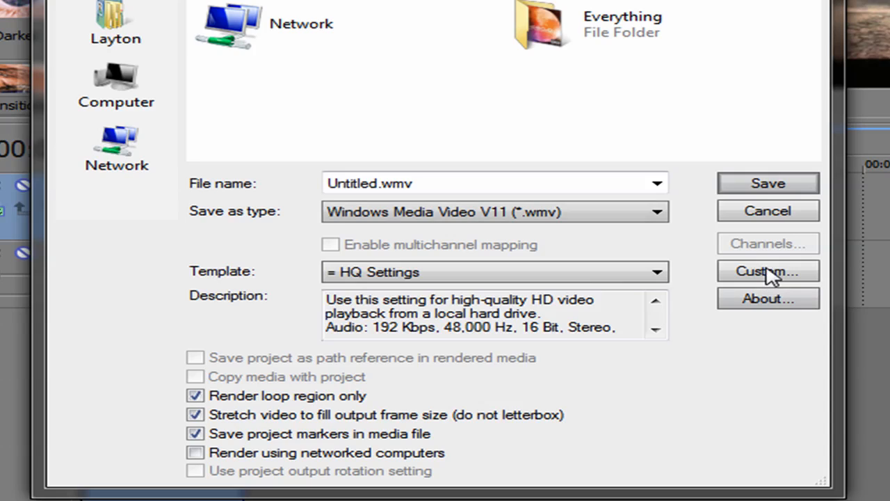
pyautogui.click(768, 270)
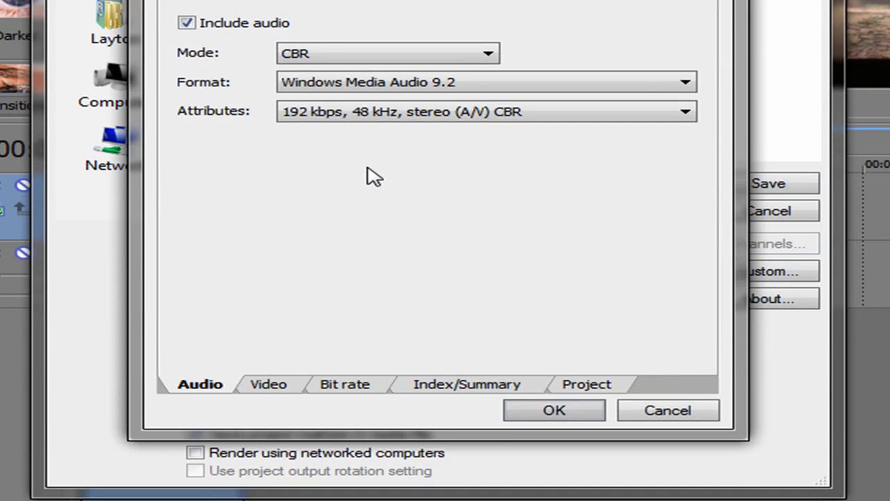
# Set the WMV video to Keep Original Size at 30.000 fps with an 8-second compression buffer
pyautogui.click(267, 384)
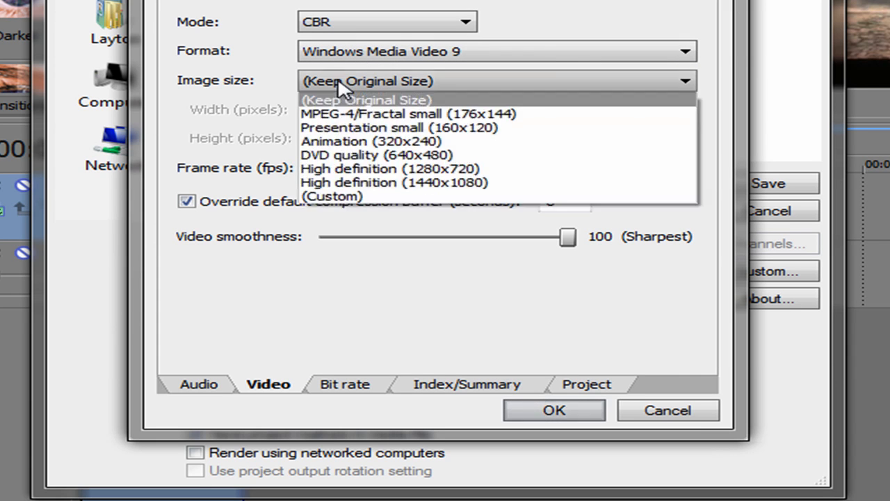
pyautogui.moveTo(406, 103)
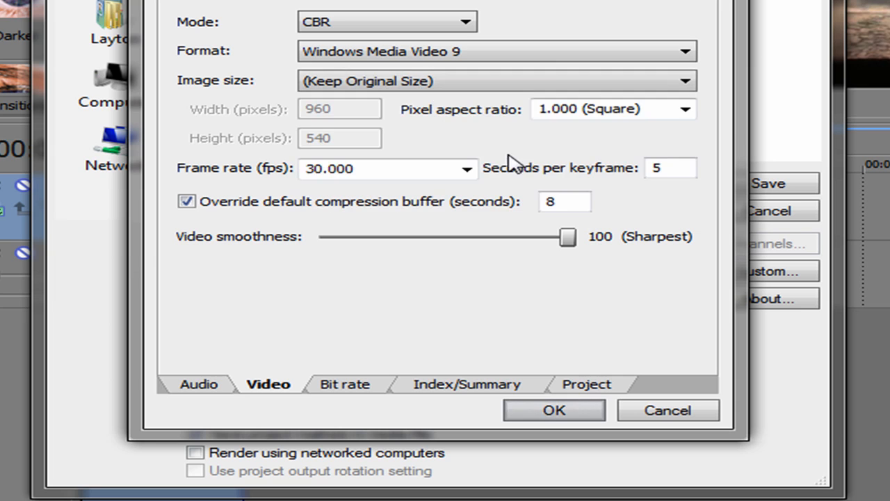
pyautogui.click(685, 108)
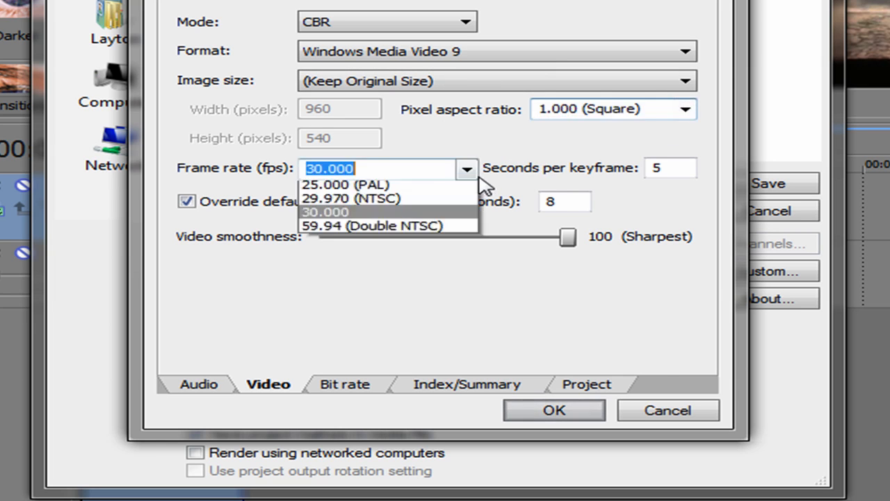
pyautogui.click(325, 211)
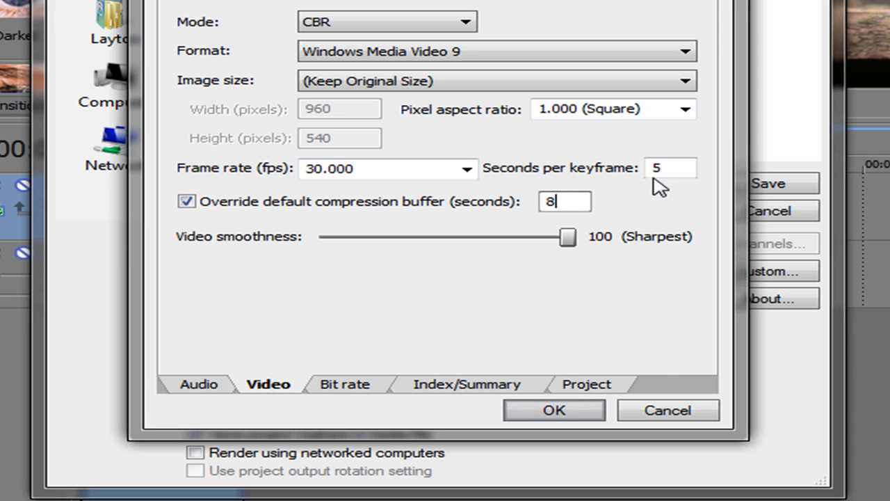
pyautogui.click(345, 384)
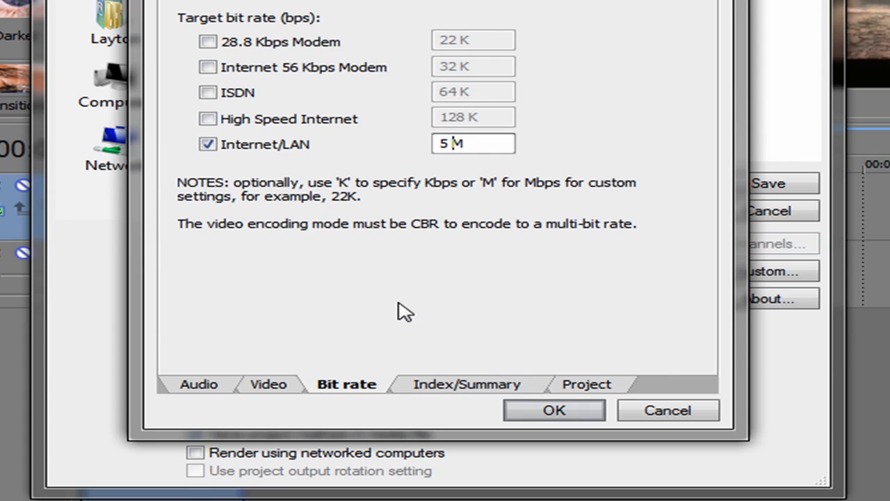
# Review the Index/Summary and Project settings, keeping video rendering quality at Best
pyautogui.click(467, 384)
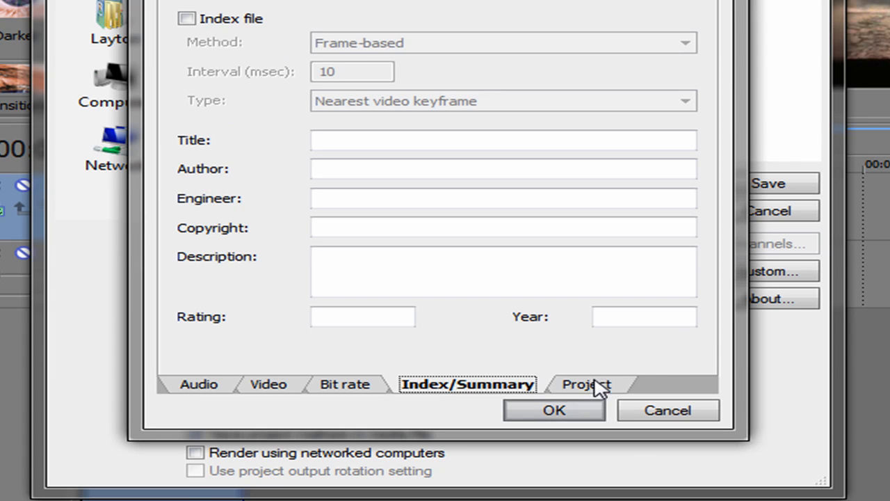
pyautogui.click(587, 384)
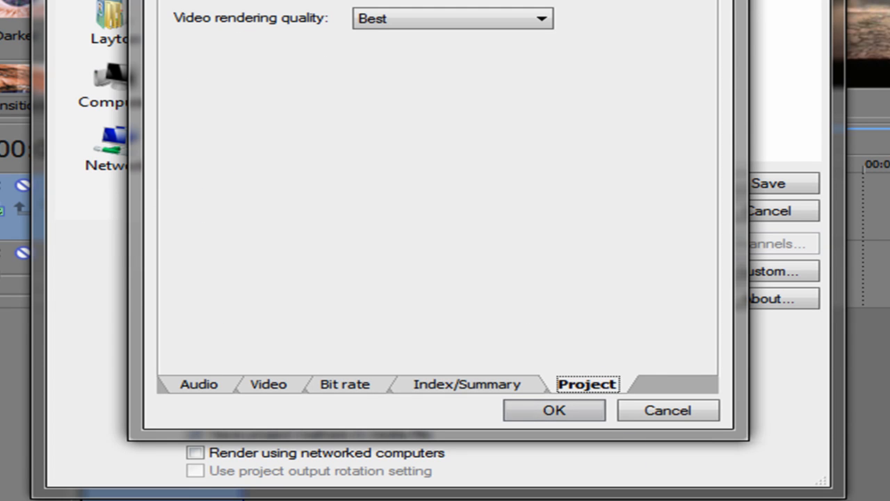
pyautogui.moveTo(475, 43)
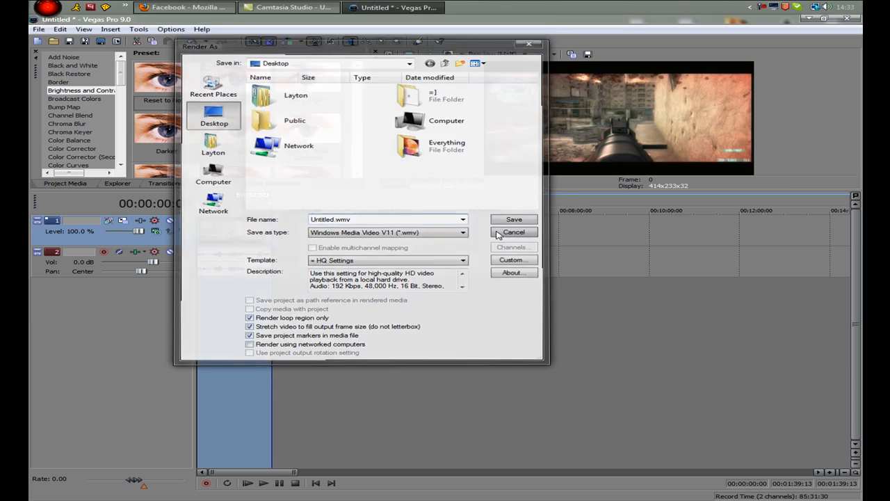
# Cancel the render and close Vegas Pro without saving the Untitled project
pyautogui.click(514, 231)
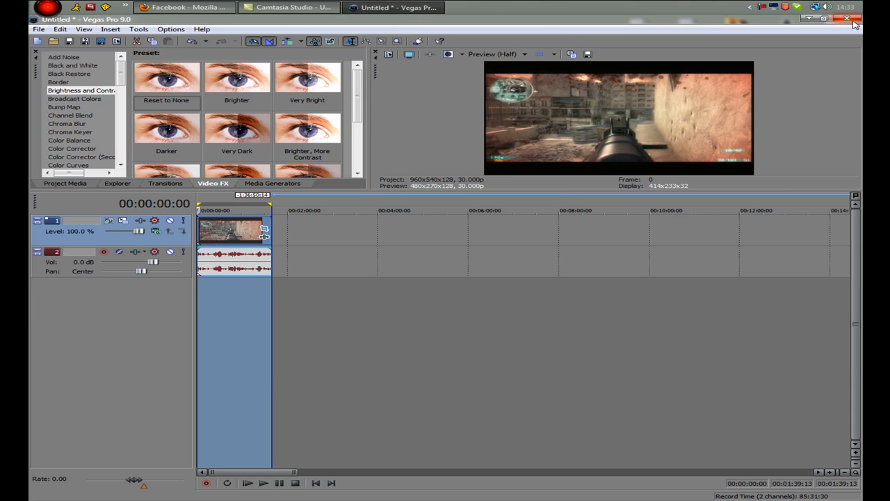
pyautogui.moveTo(848, 20)
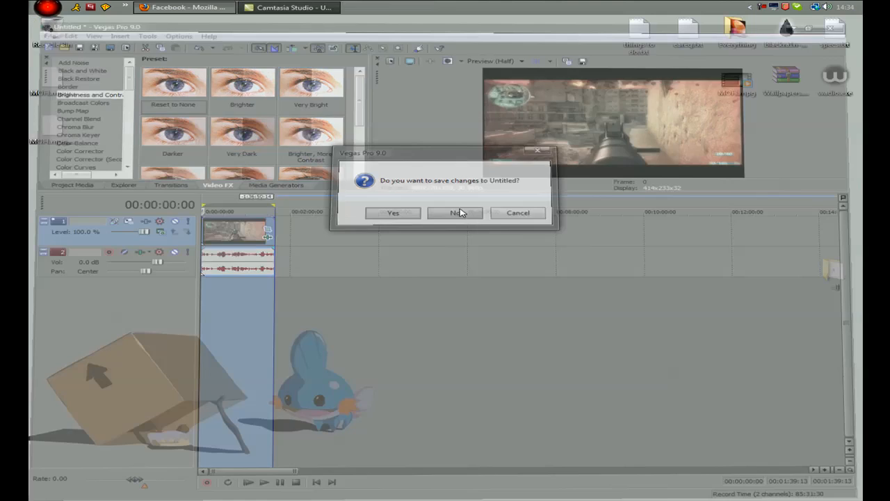
pyautogui.click(455, 211)
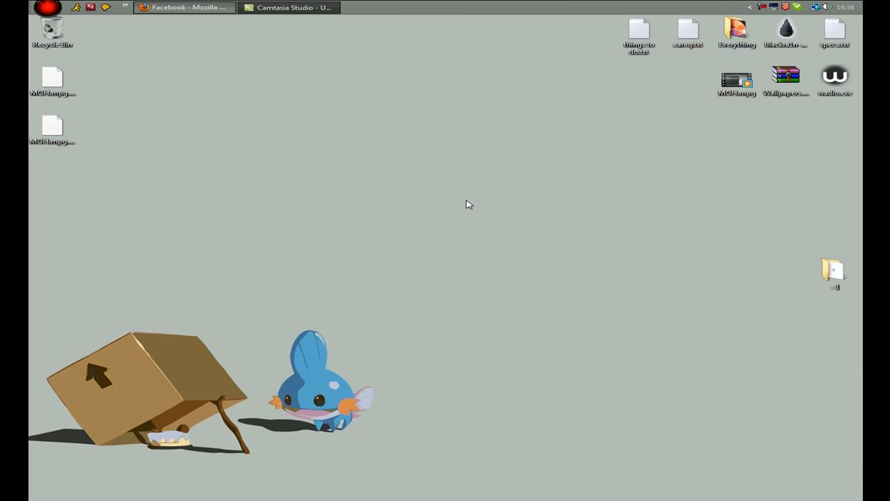